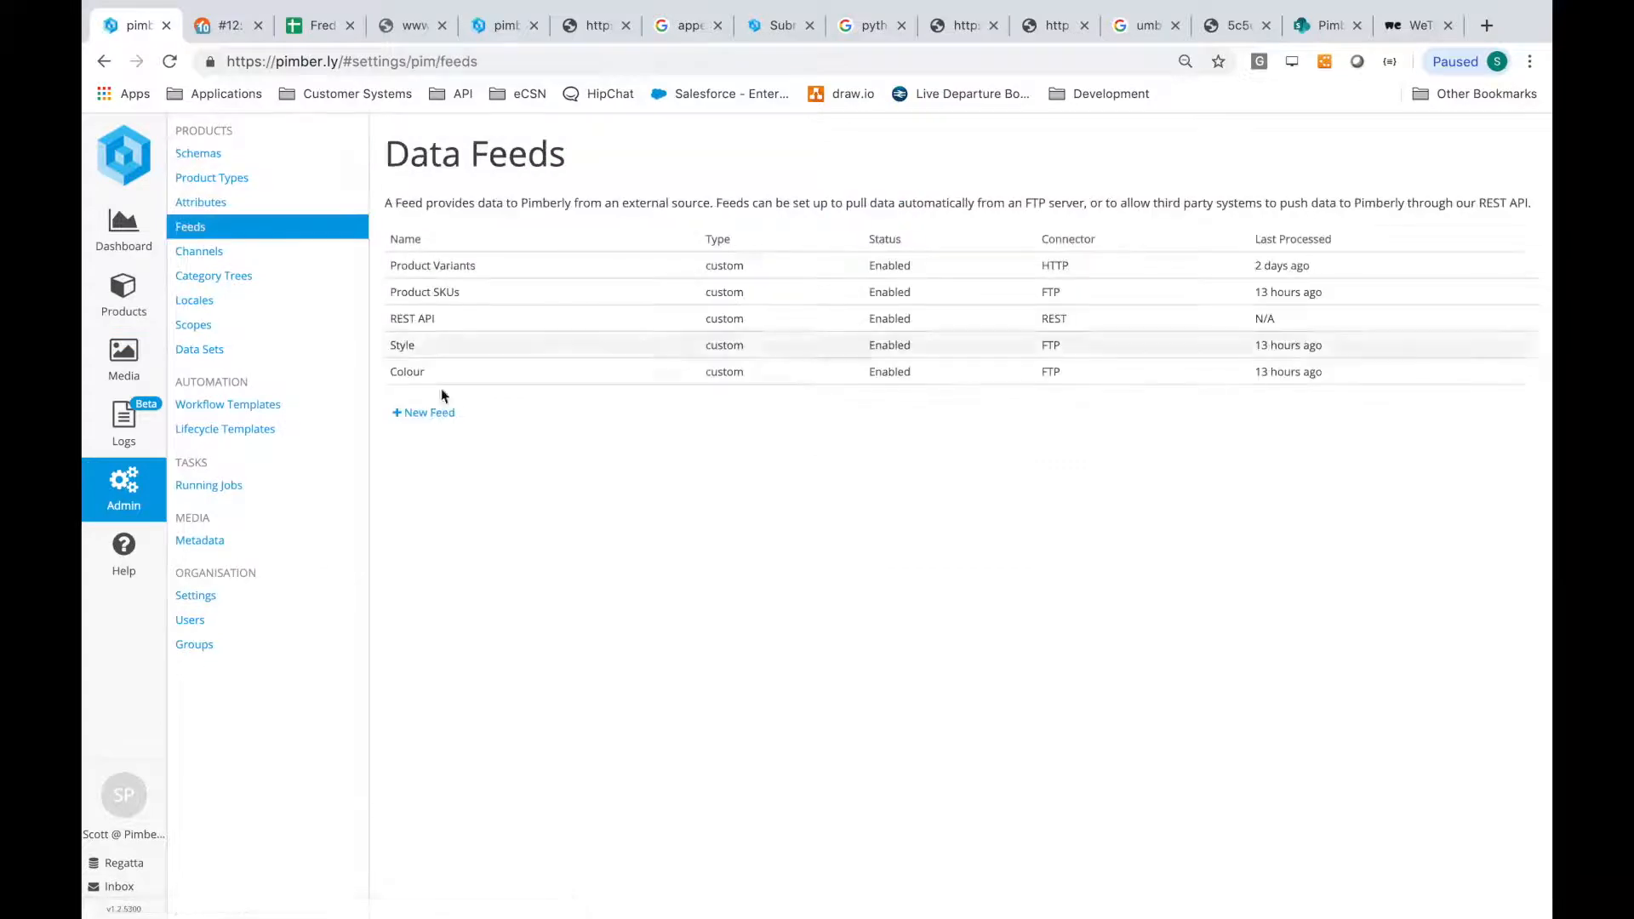
# Create and save a REST-connector feed named 'REST API - New Products' with a generated access token.
pyautogui.click(424, 412)
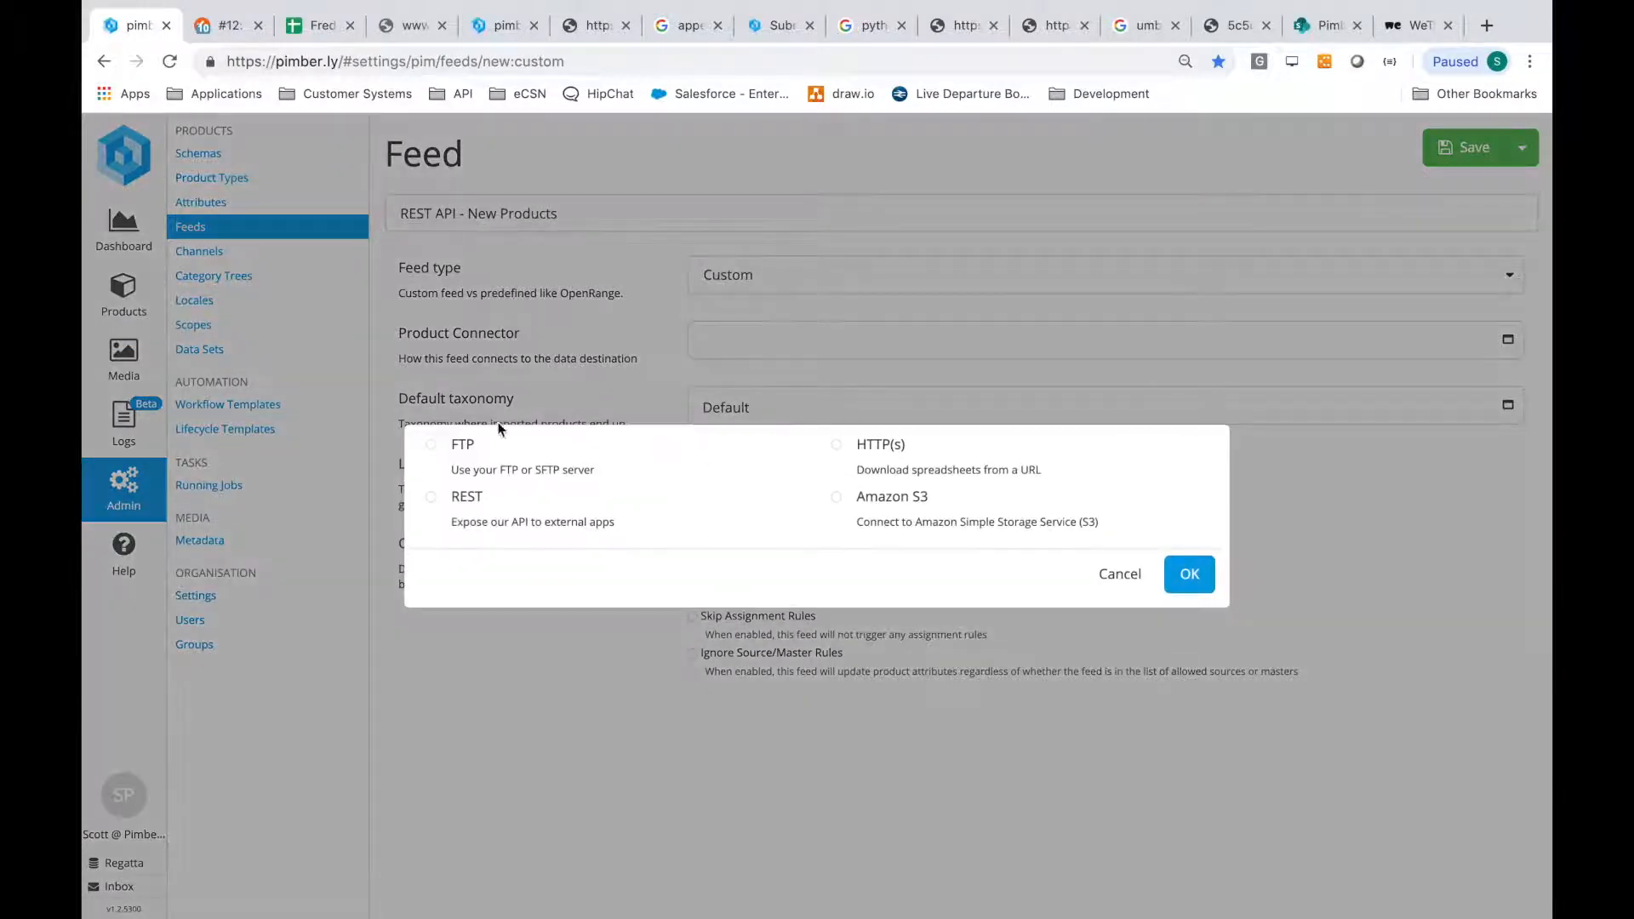
pyautogui.click(431, 495)
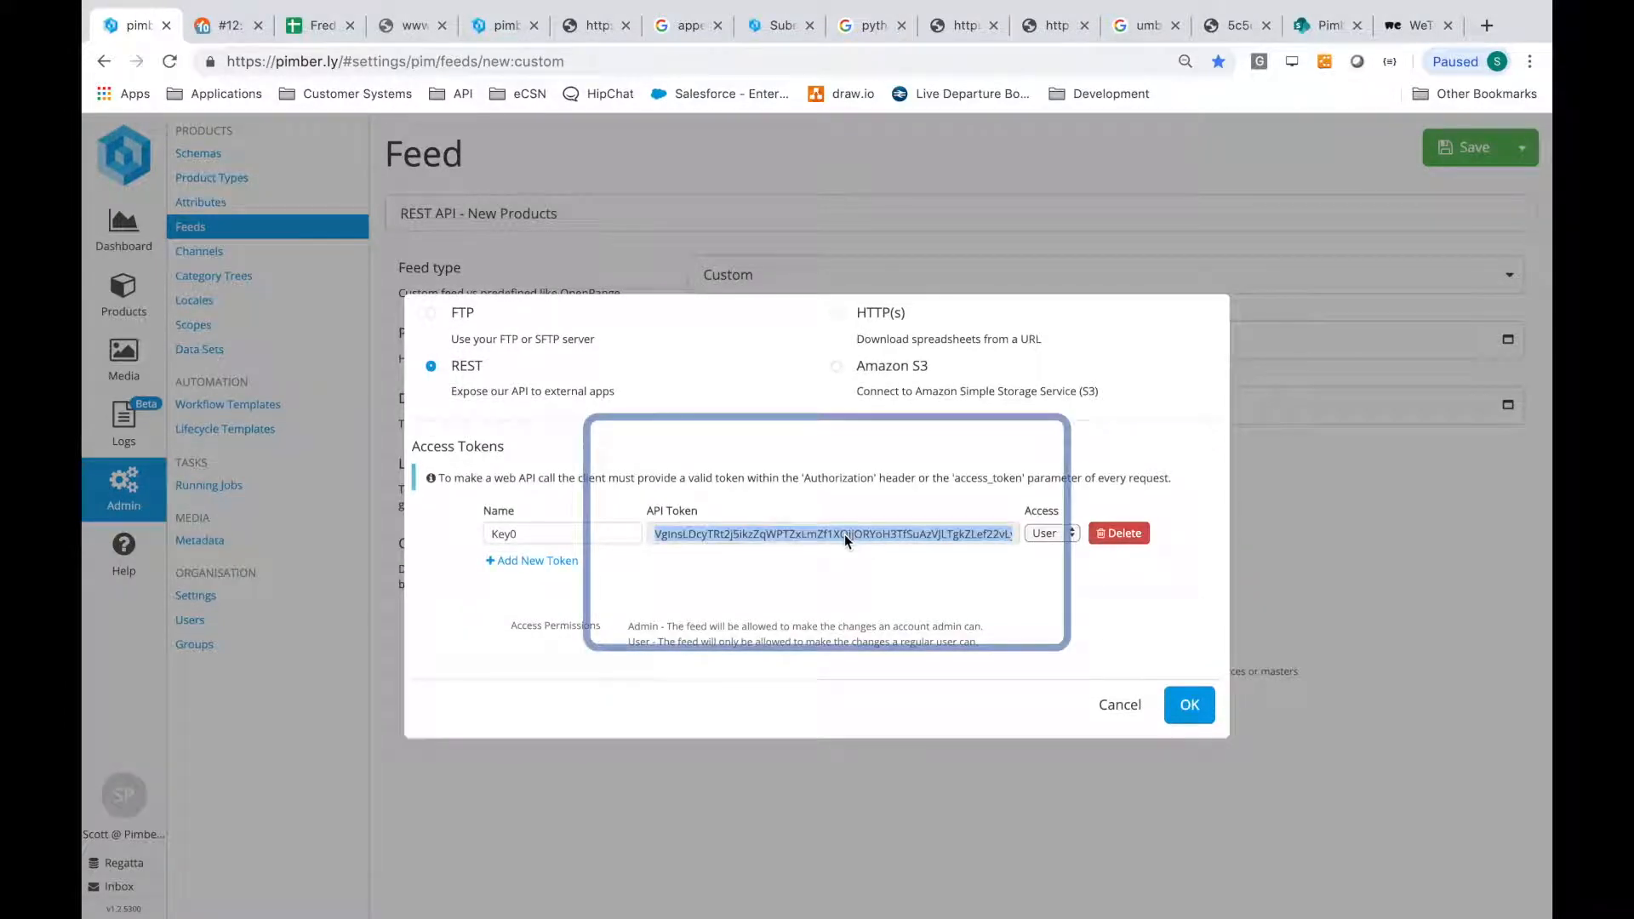
pyautogui.click(1190, 705)
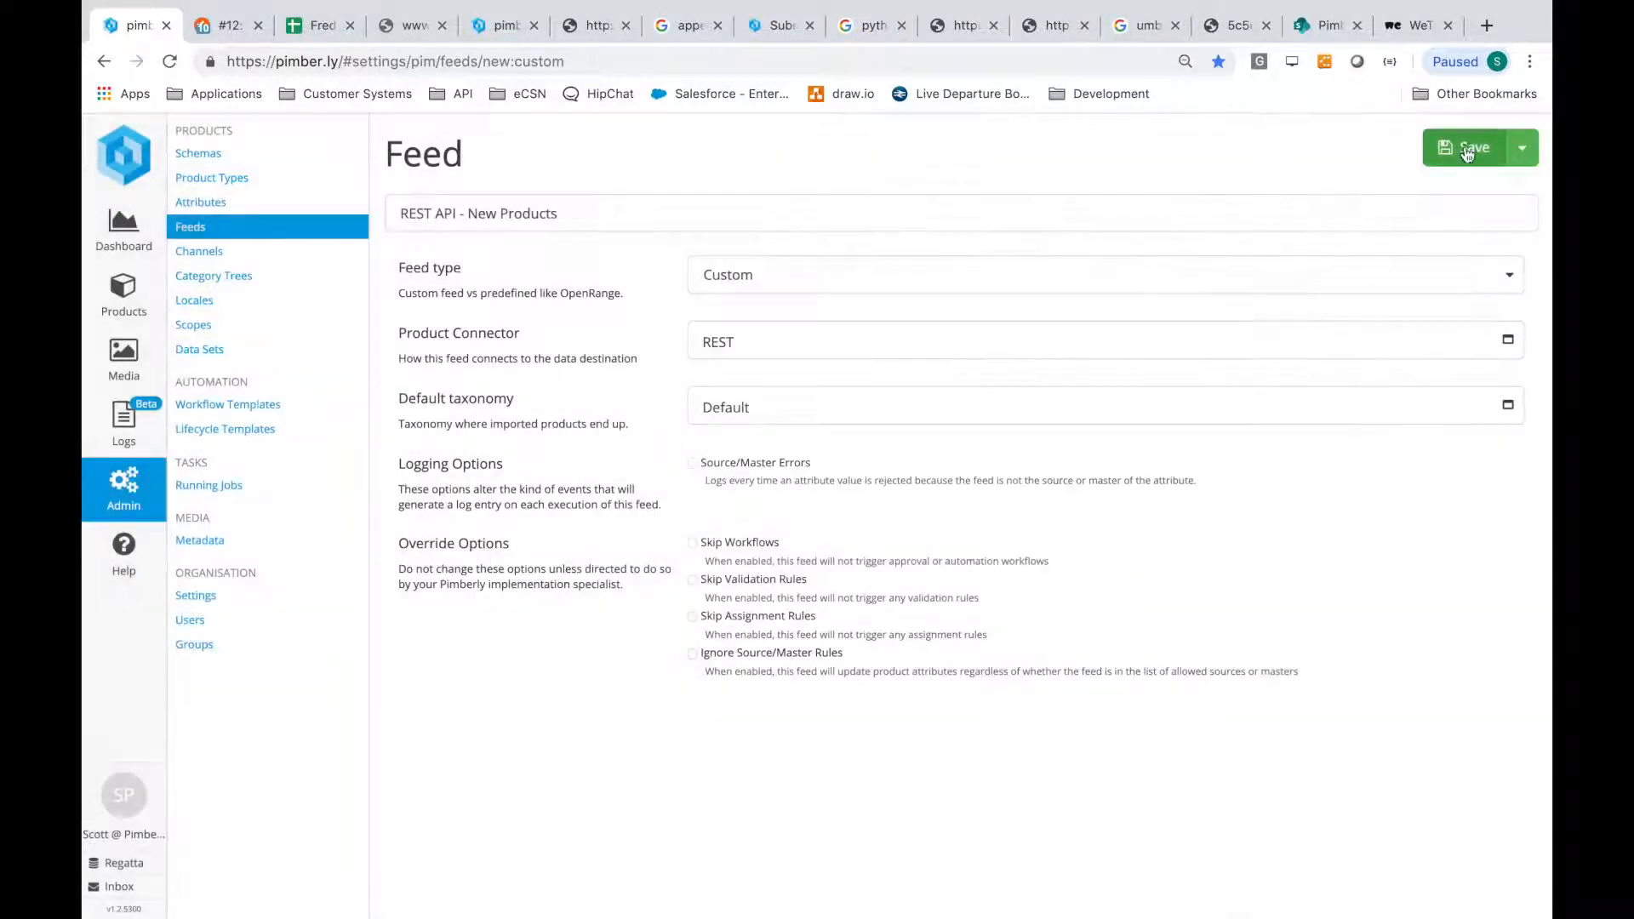
pyautogui.click(1466, 146)
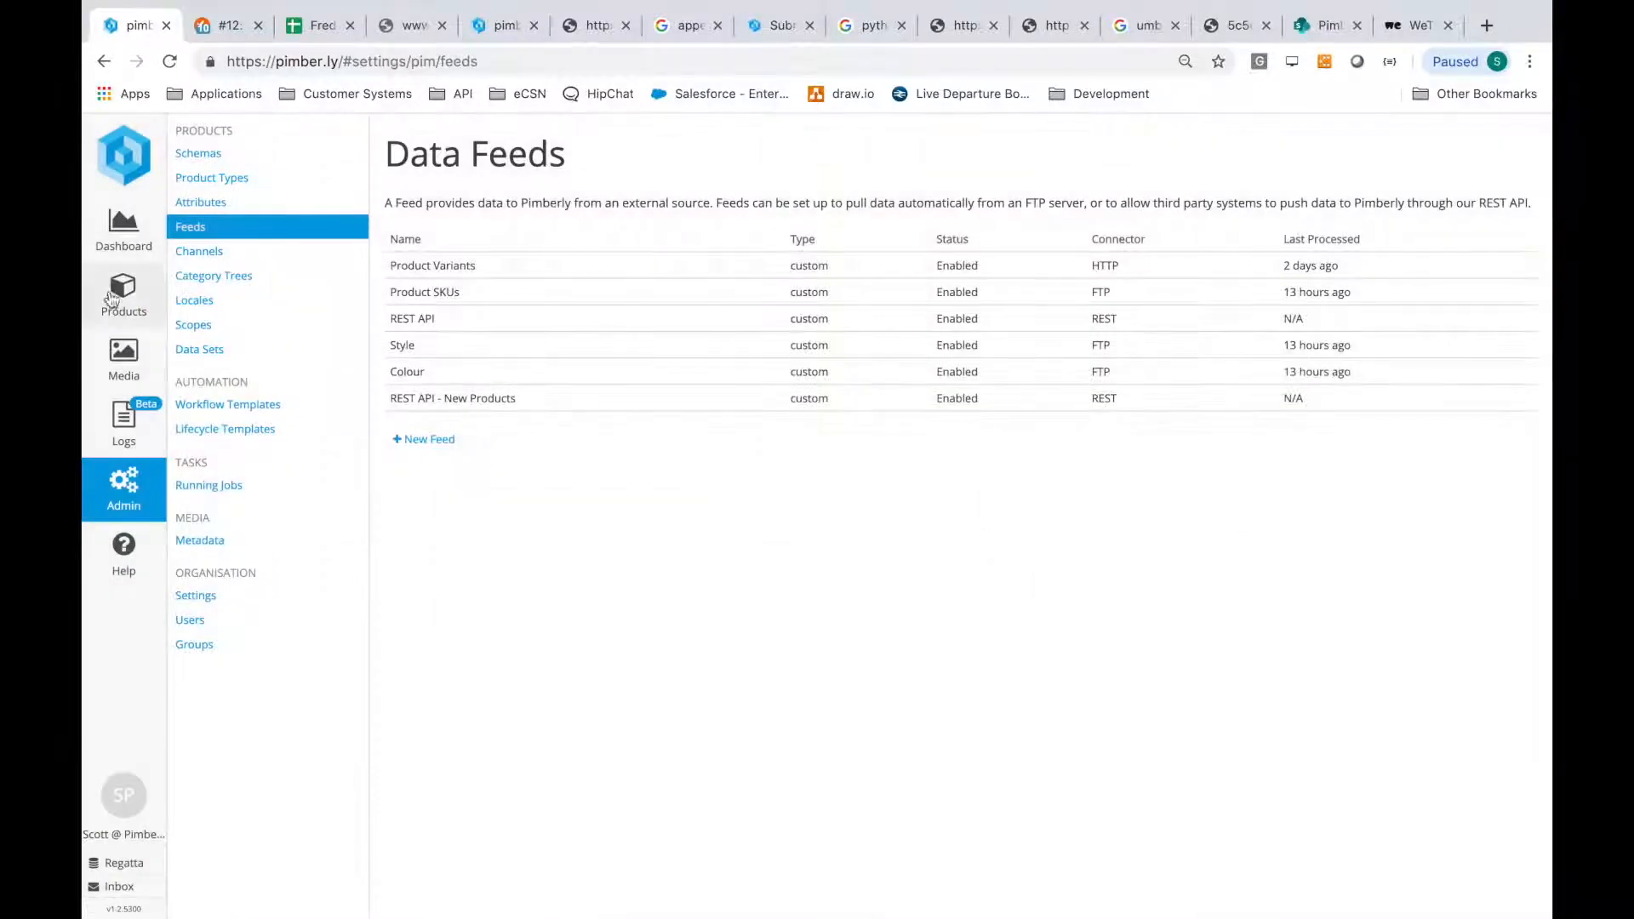
# Inspect RKC112 Kids' Shadie Cap Jem's basic and style attributes, then cancel out unchanged.
pyautogui.click(122, 295)
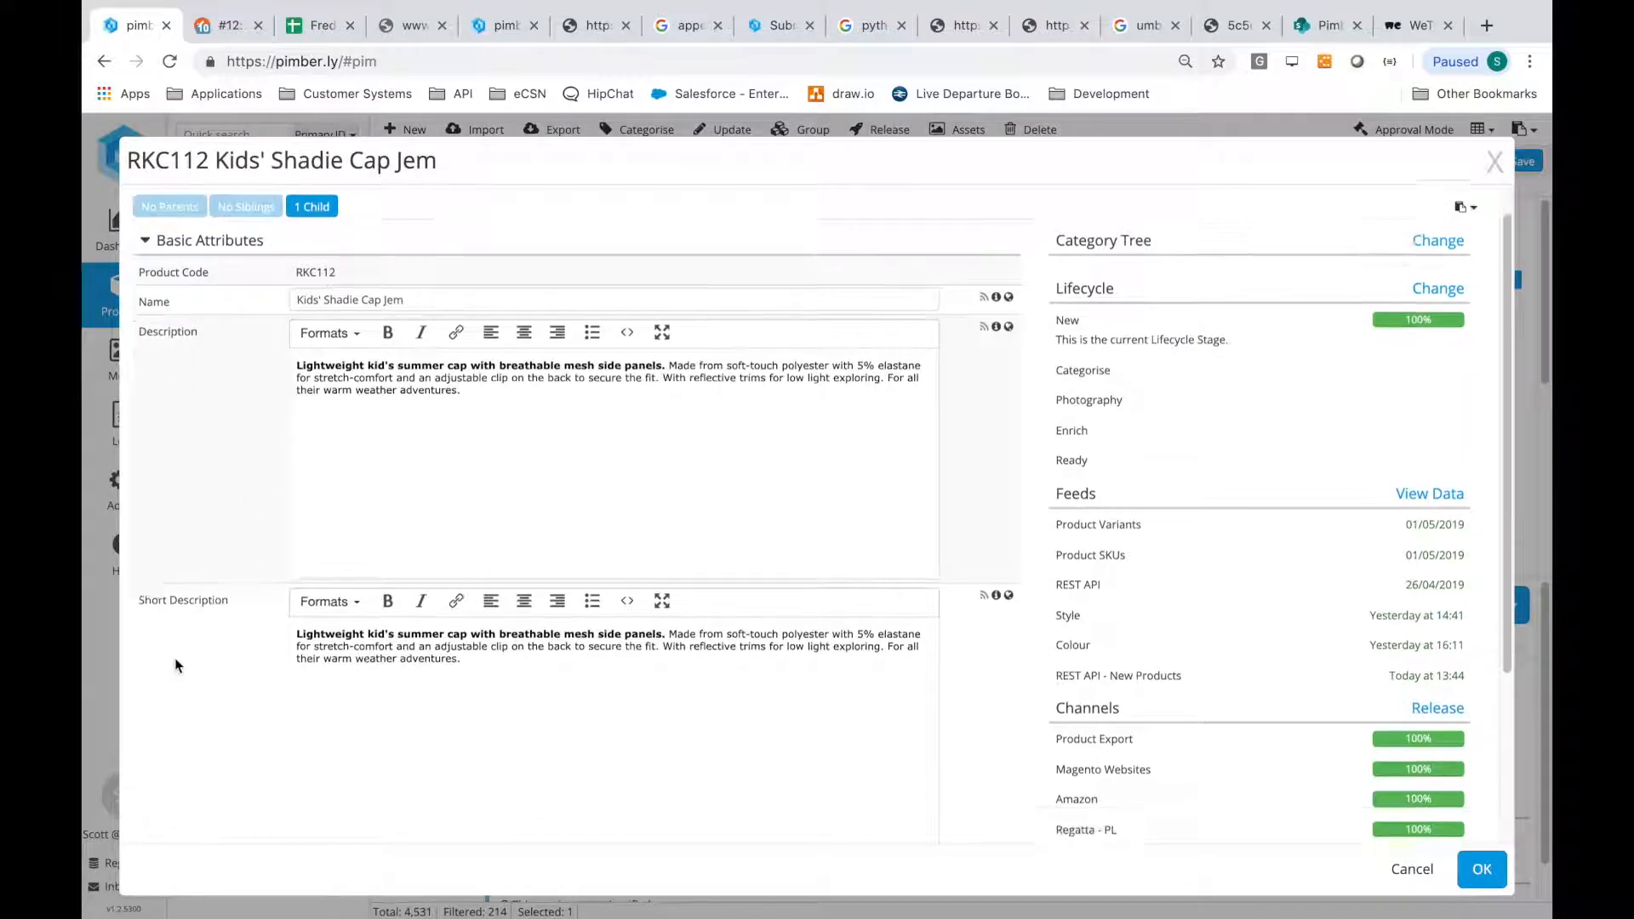
pyautogui.scroll(-3)
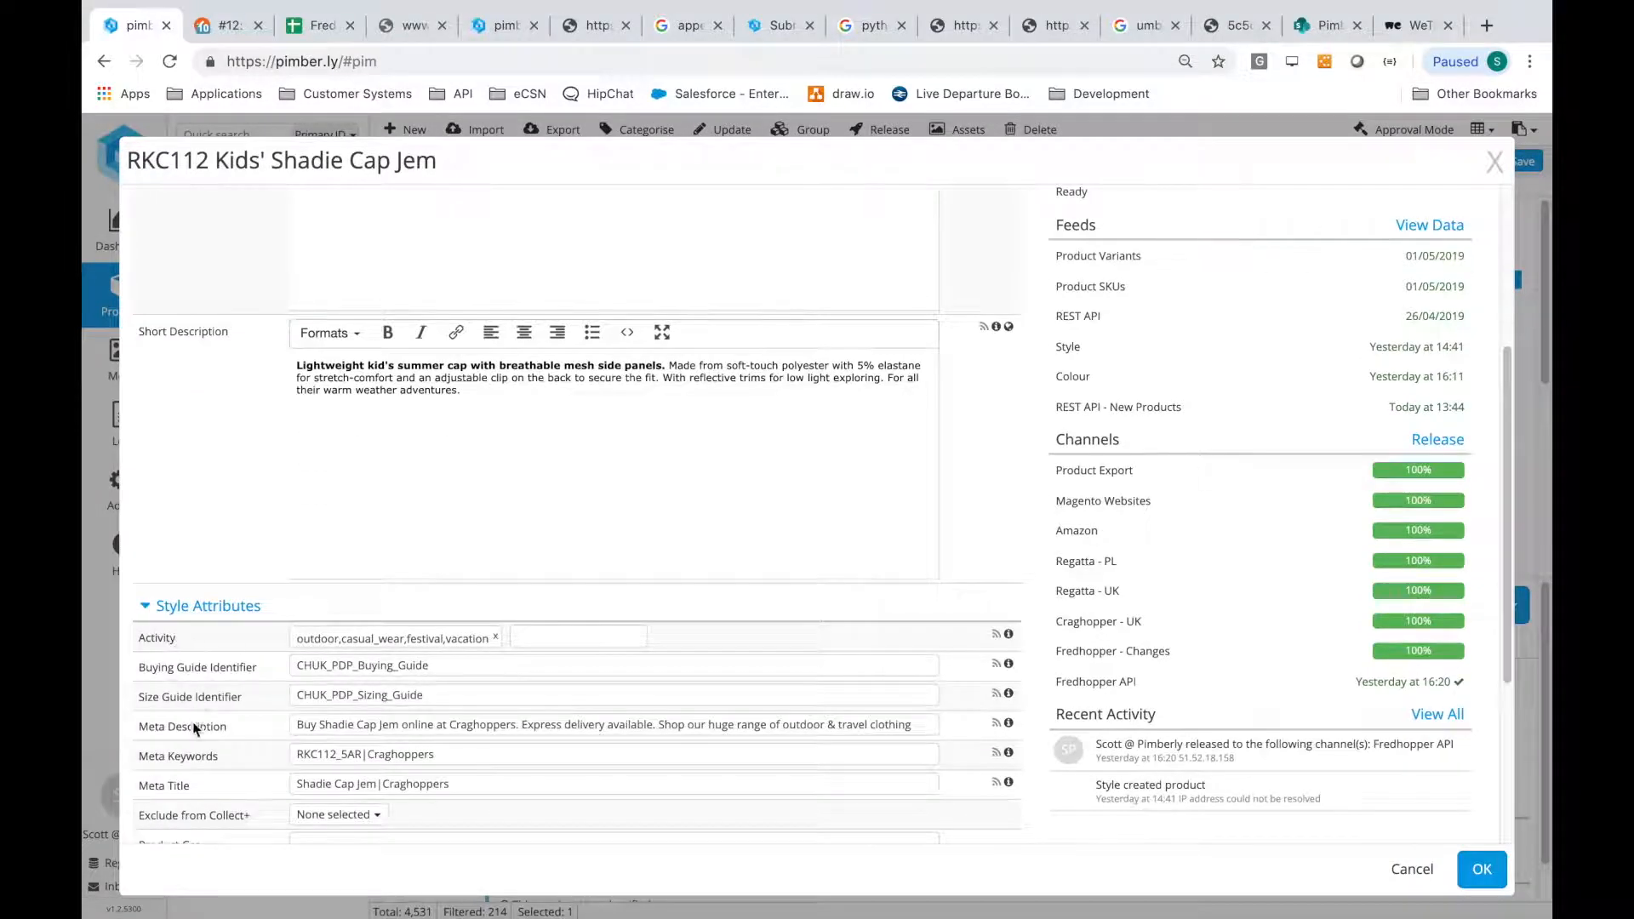
pyautogui.scroll(-3)
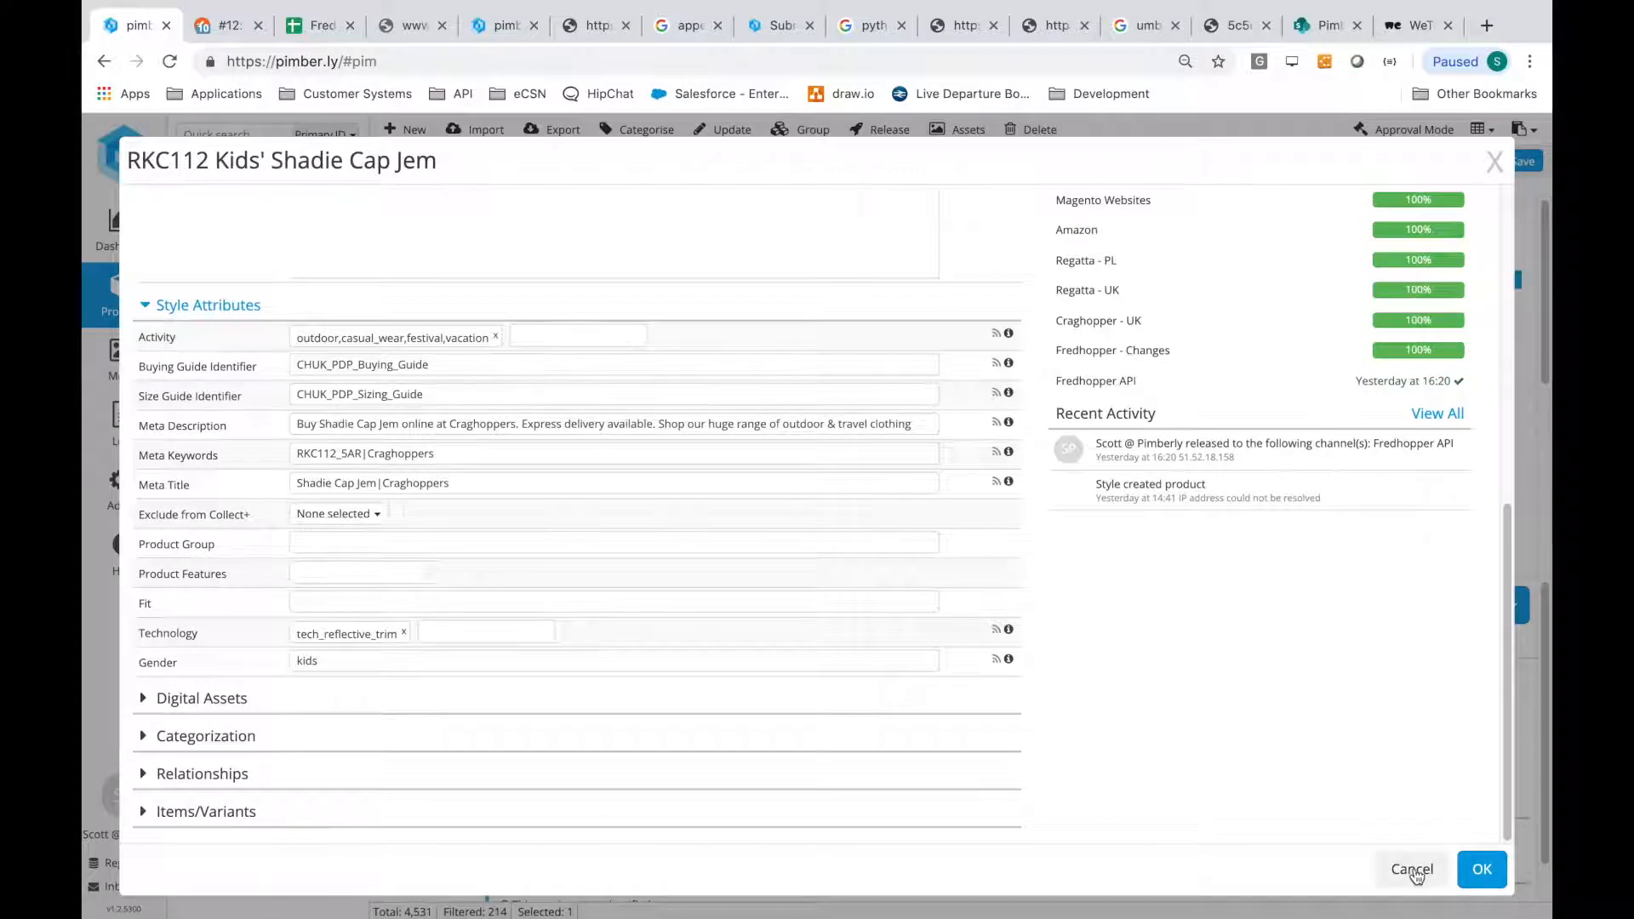
pyautogui.click(1412, 869)
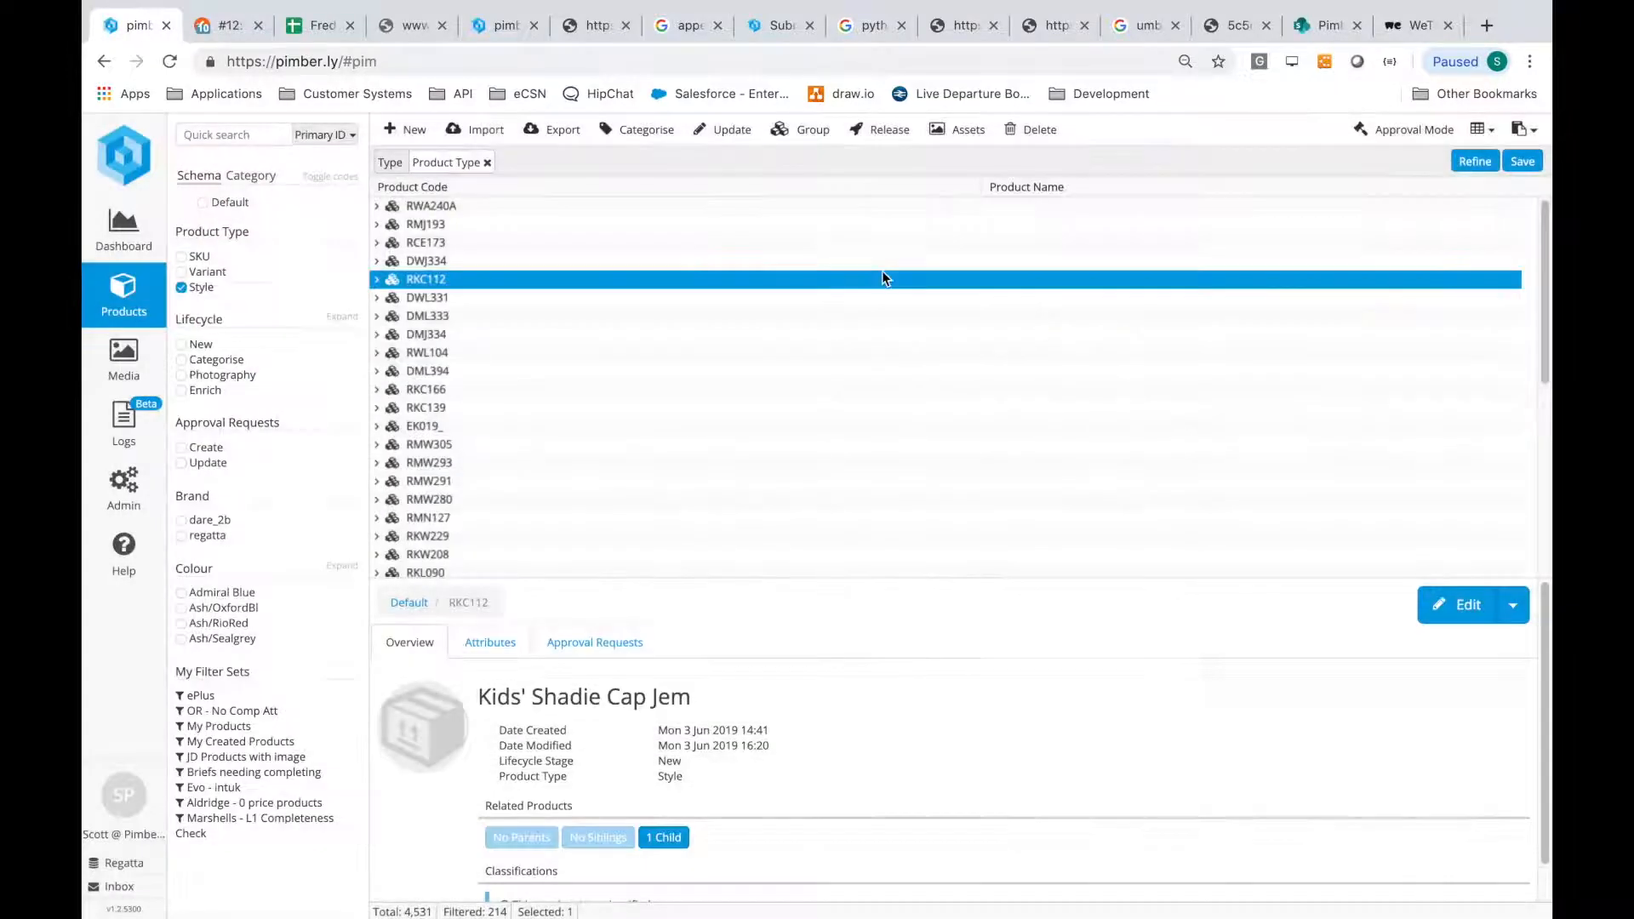
# Fix the JSON body's missing comma and send the POST creating RUC040 Folding Peak Cap, getting 200 OK.
pyautogui.write('RUC040"')
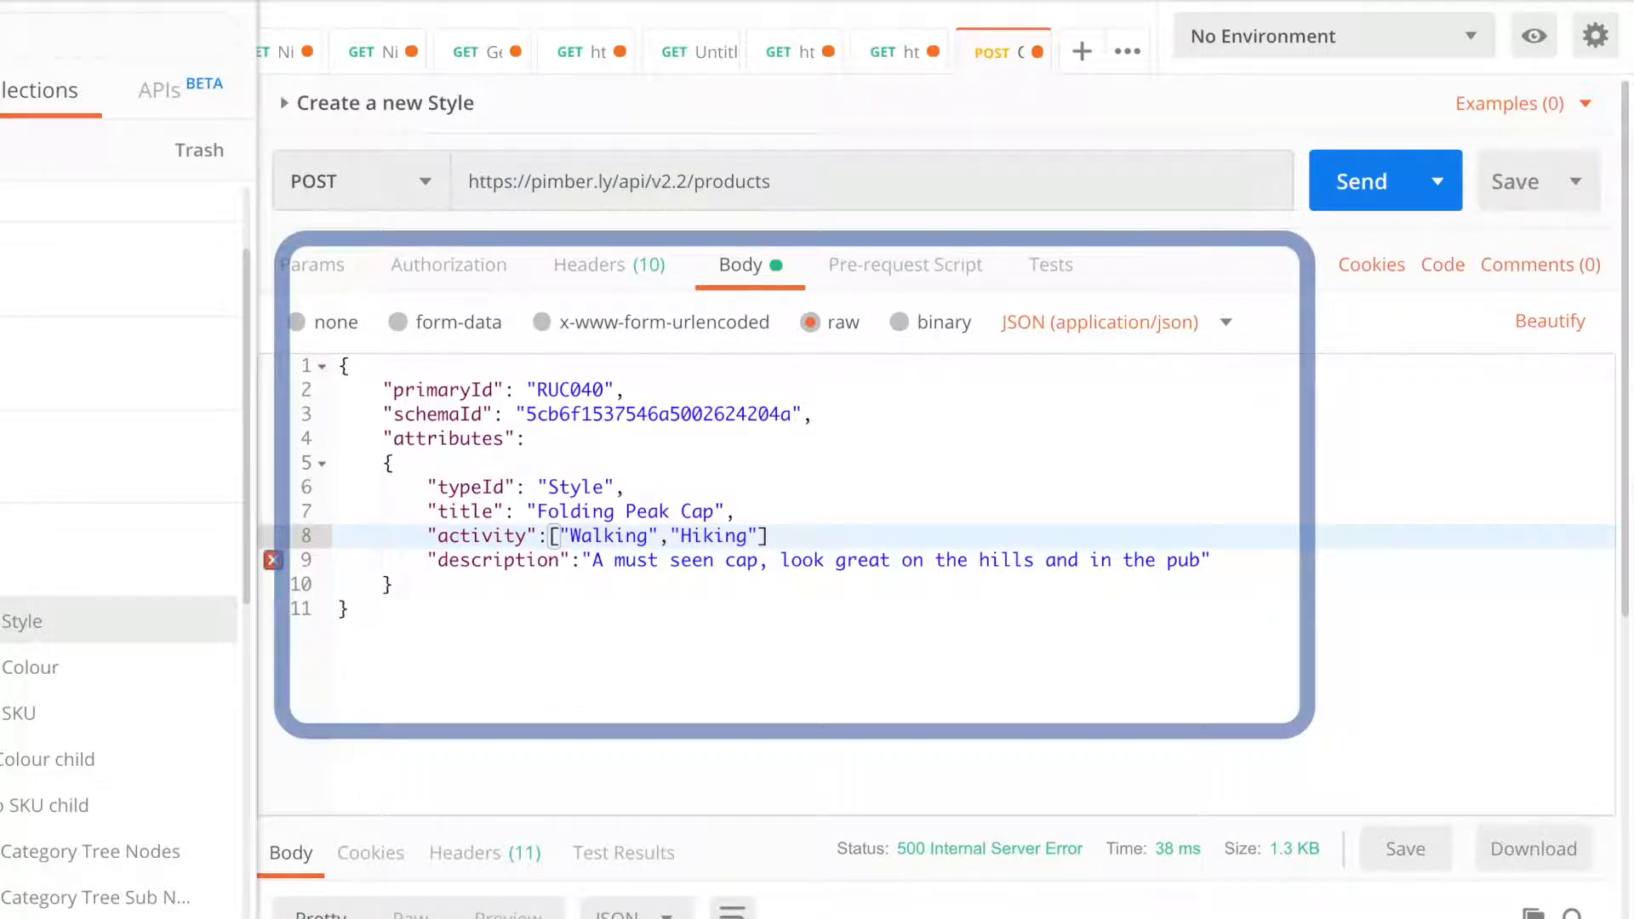
pyautogui.write(',')
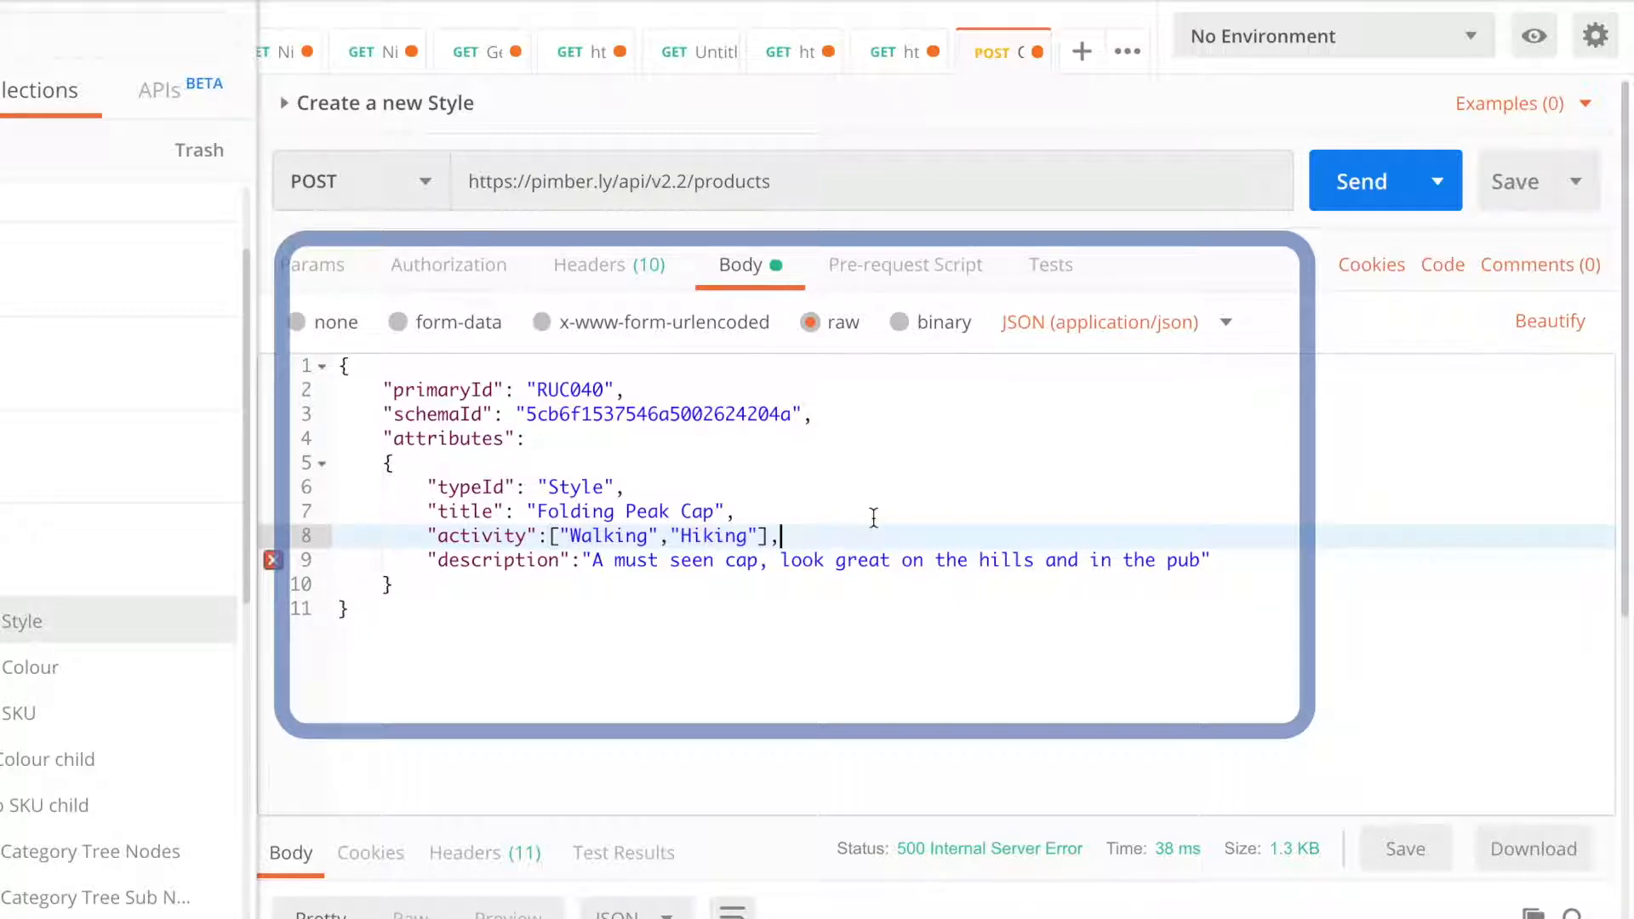
pyautogui.click(1384, 181)
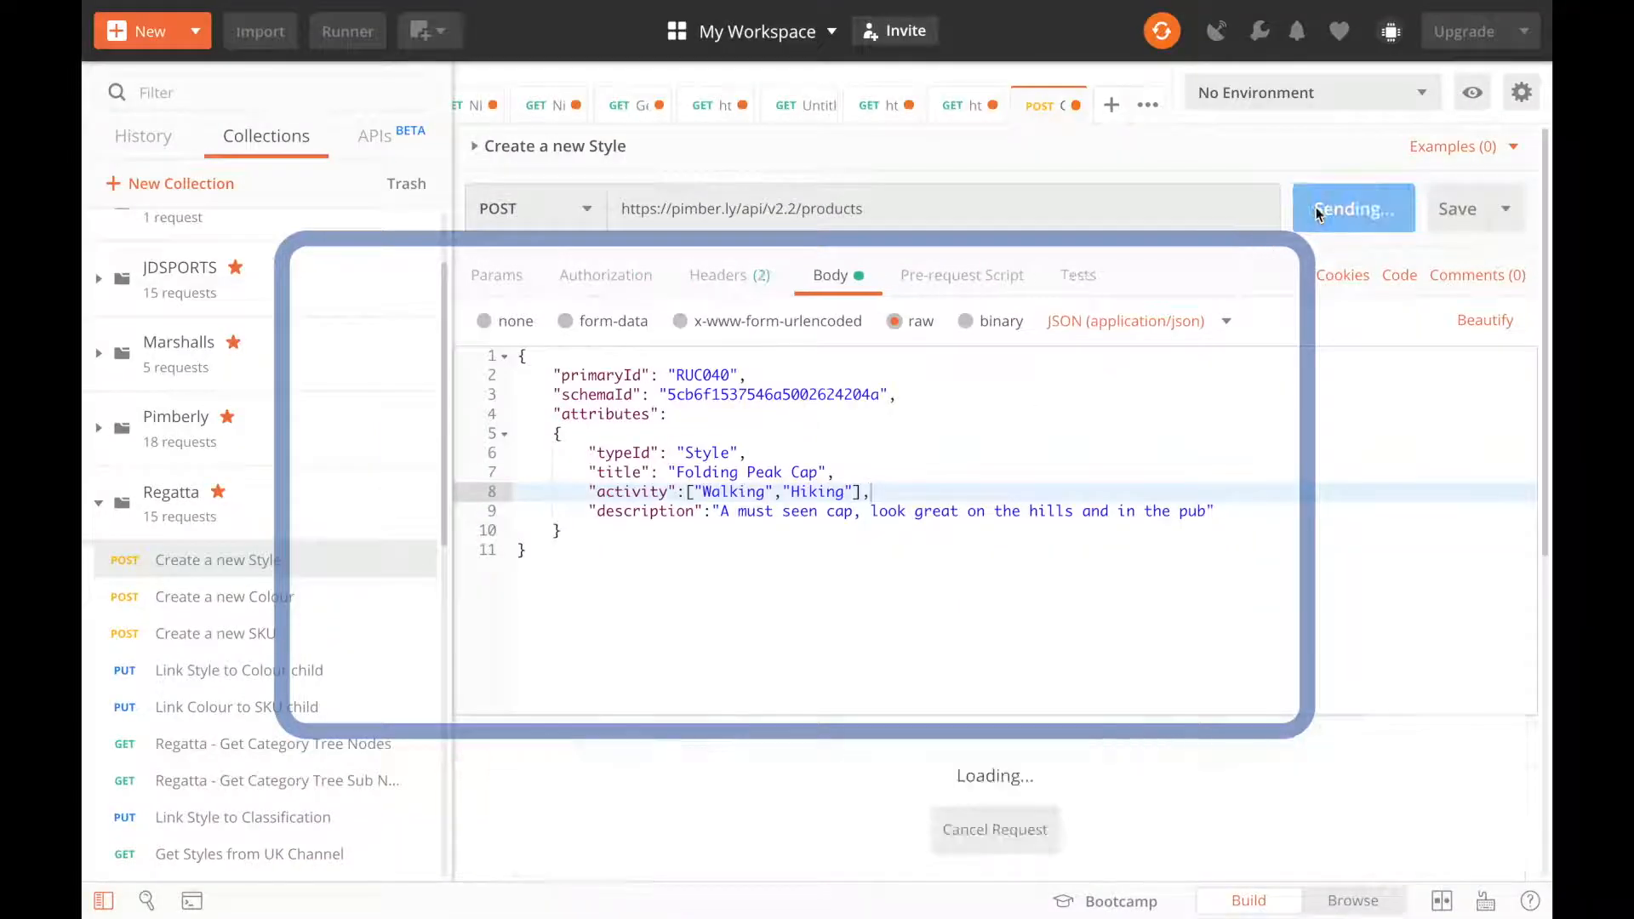
pyautogui.click(1345, 208)
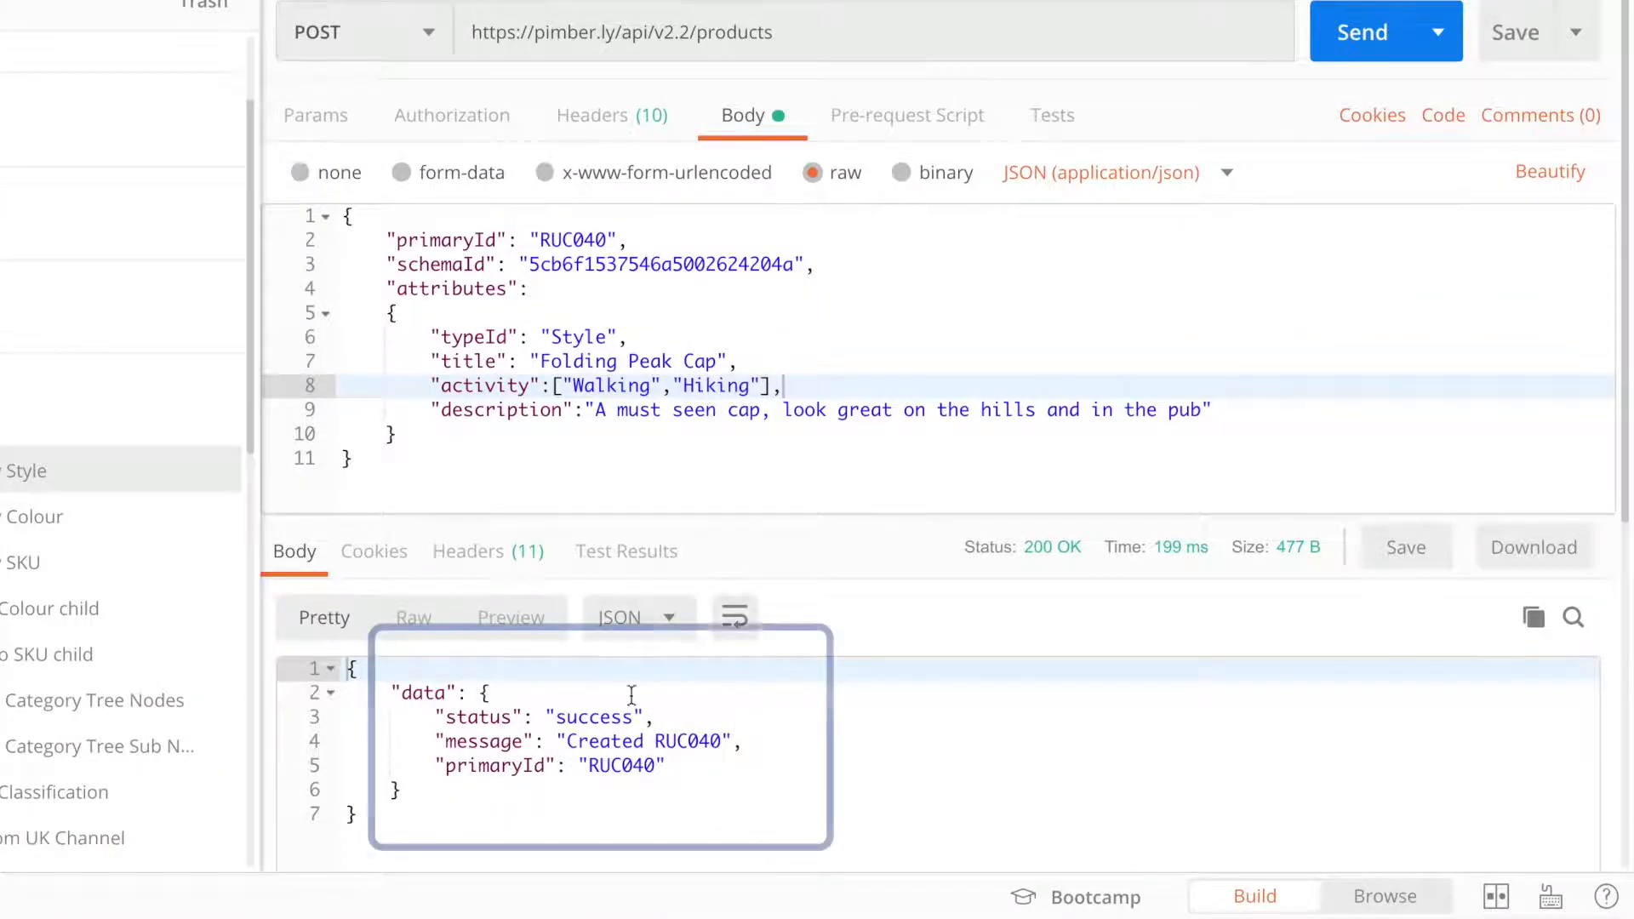
pyautogui.moveTo(698, 657)
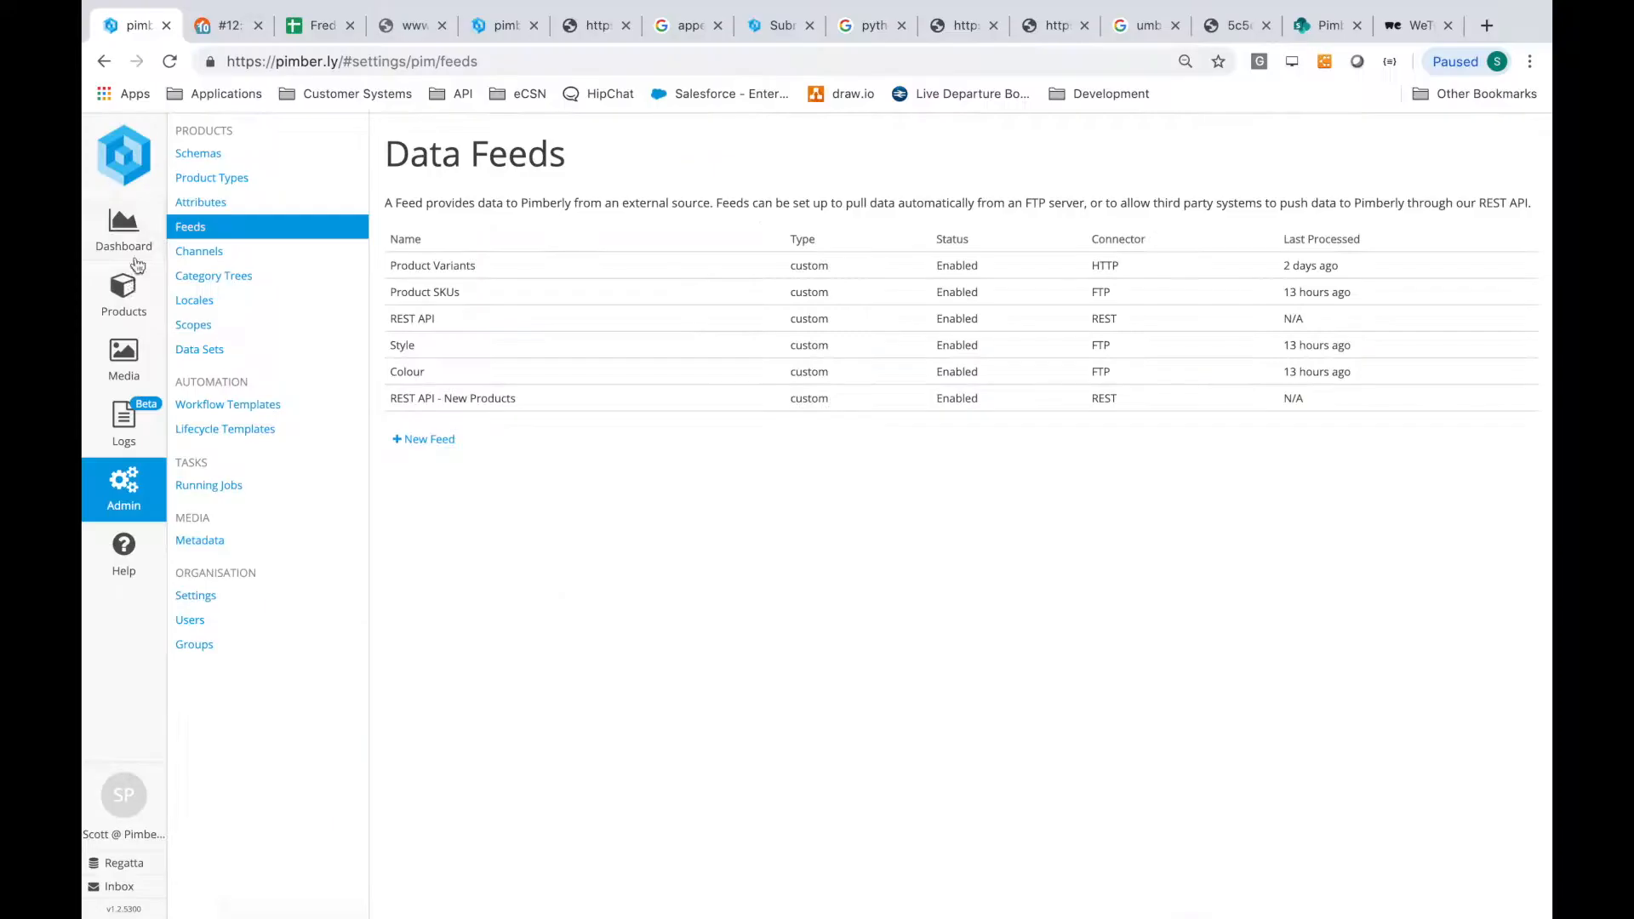
# View RUC040 Folding Peak Cap's style and basic attributes: activities Walking and Hiking, name and description.
pyautogui.click(123, 295)
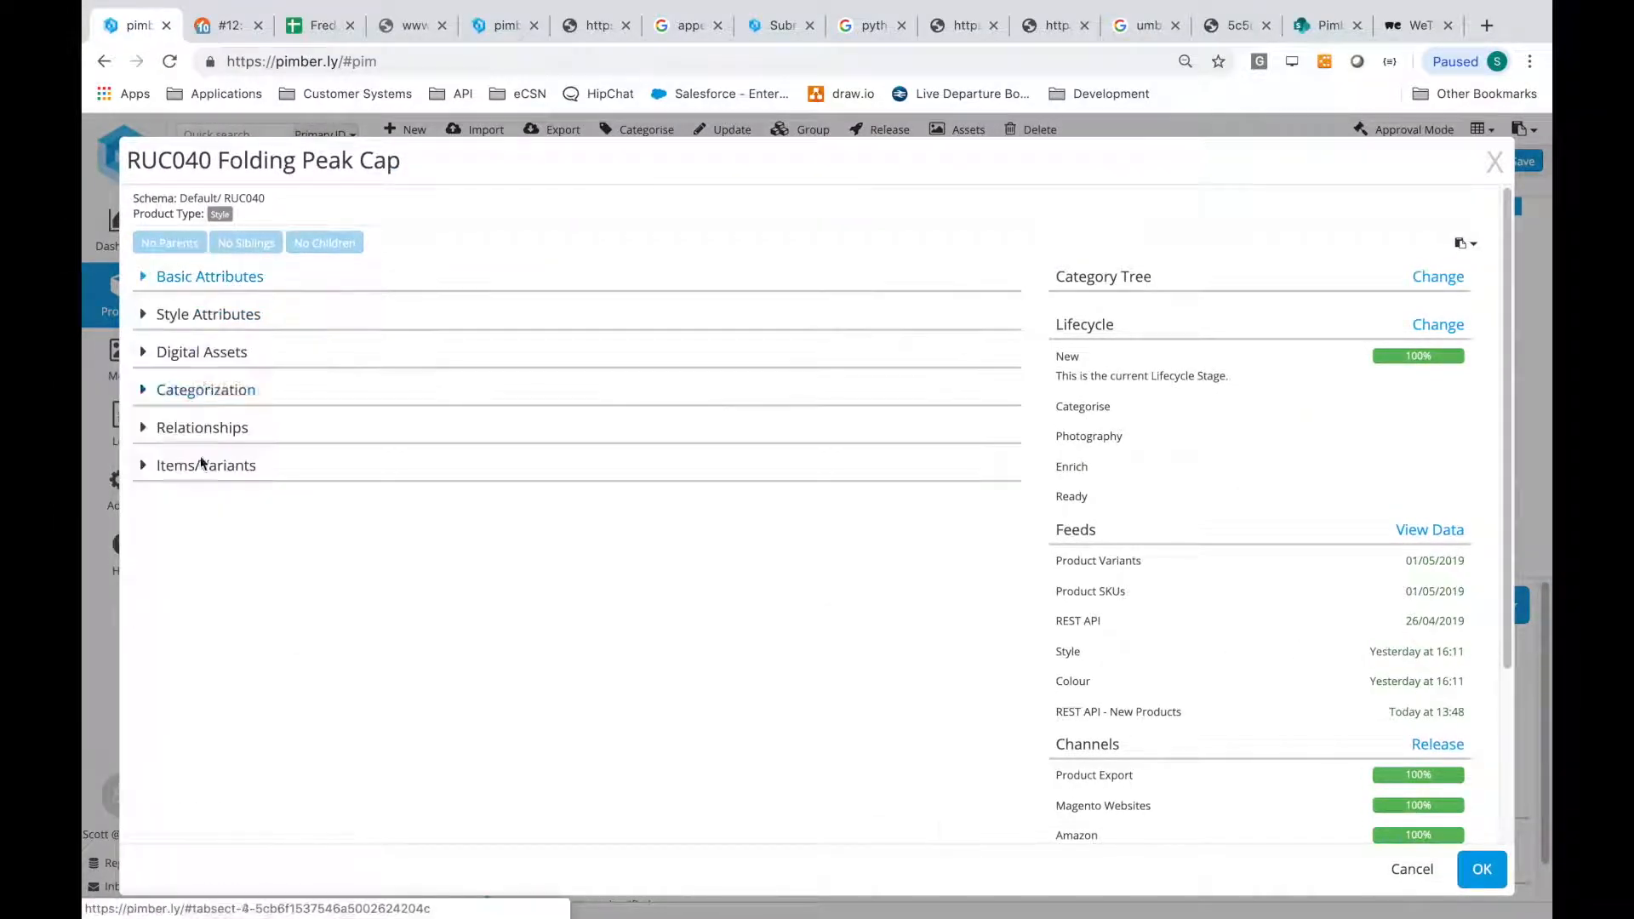
pyautogui.click(207, 313)
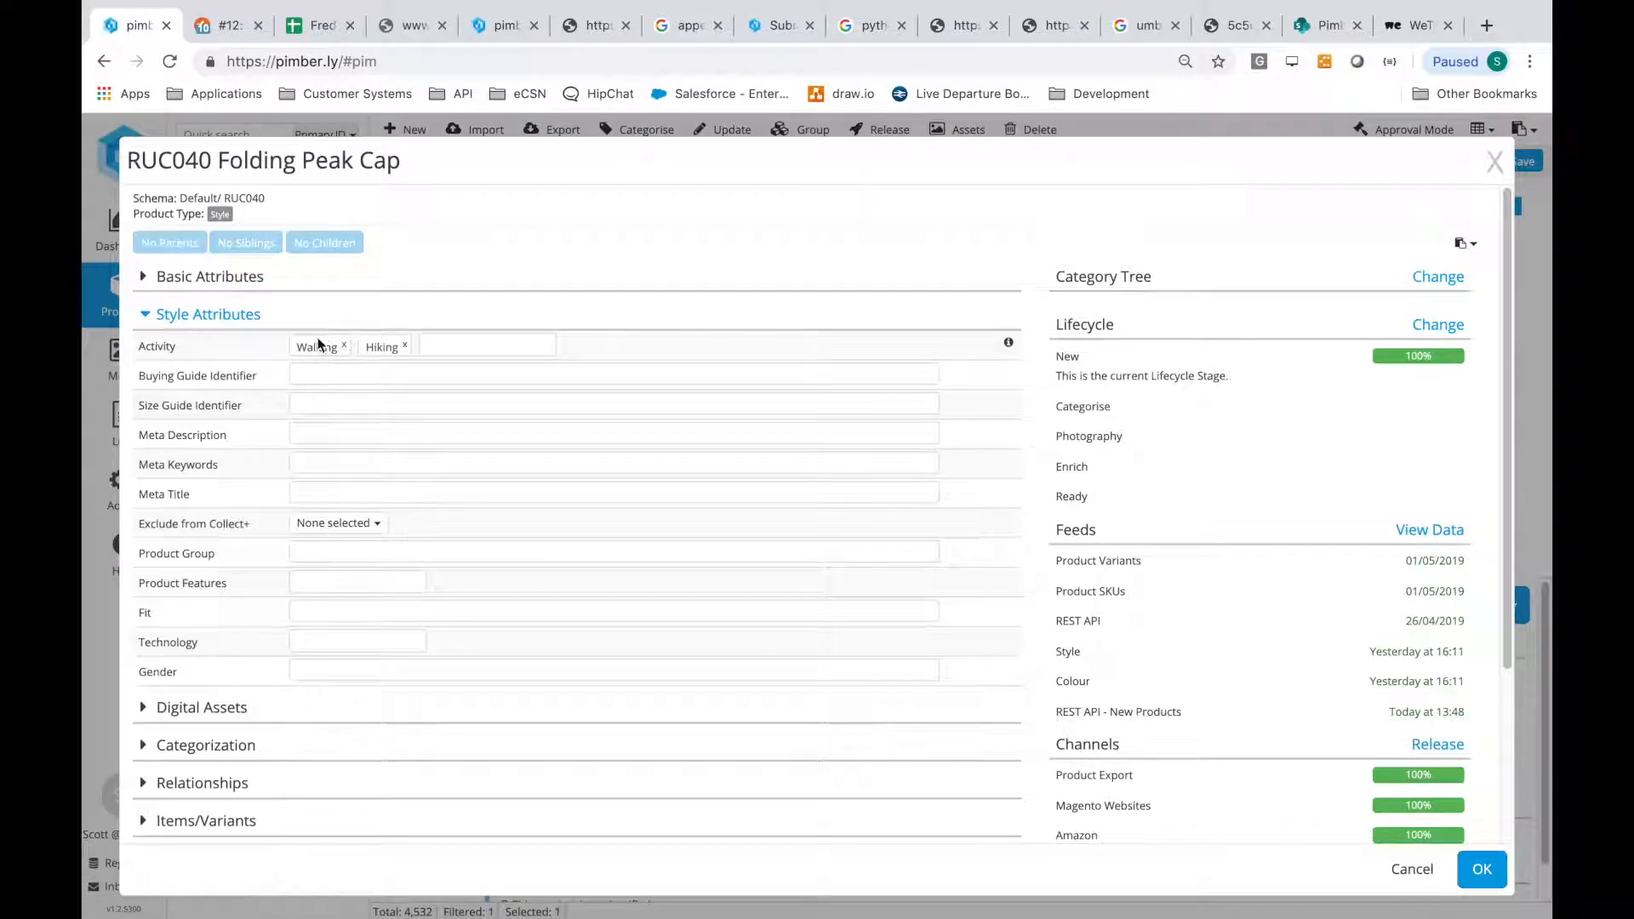
pyautogui.click(208, 276)
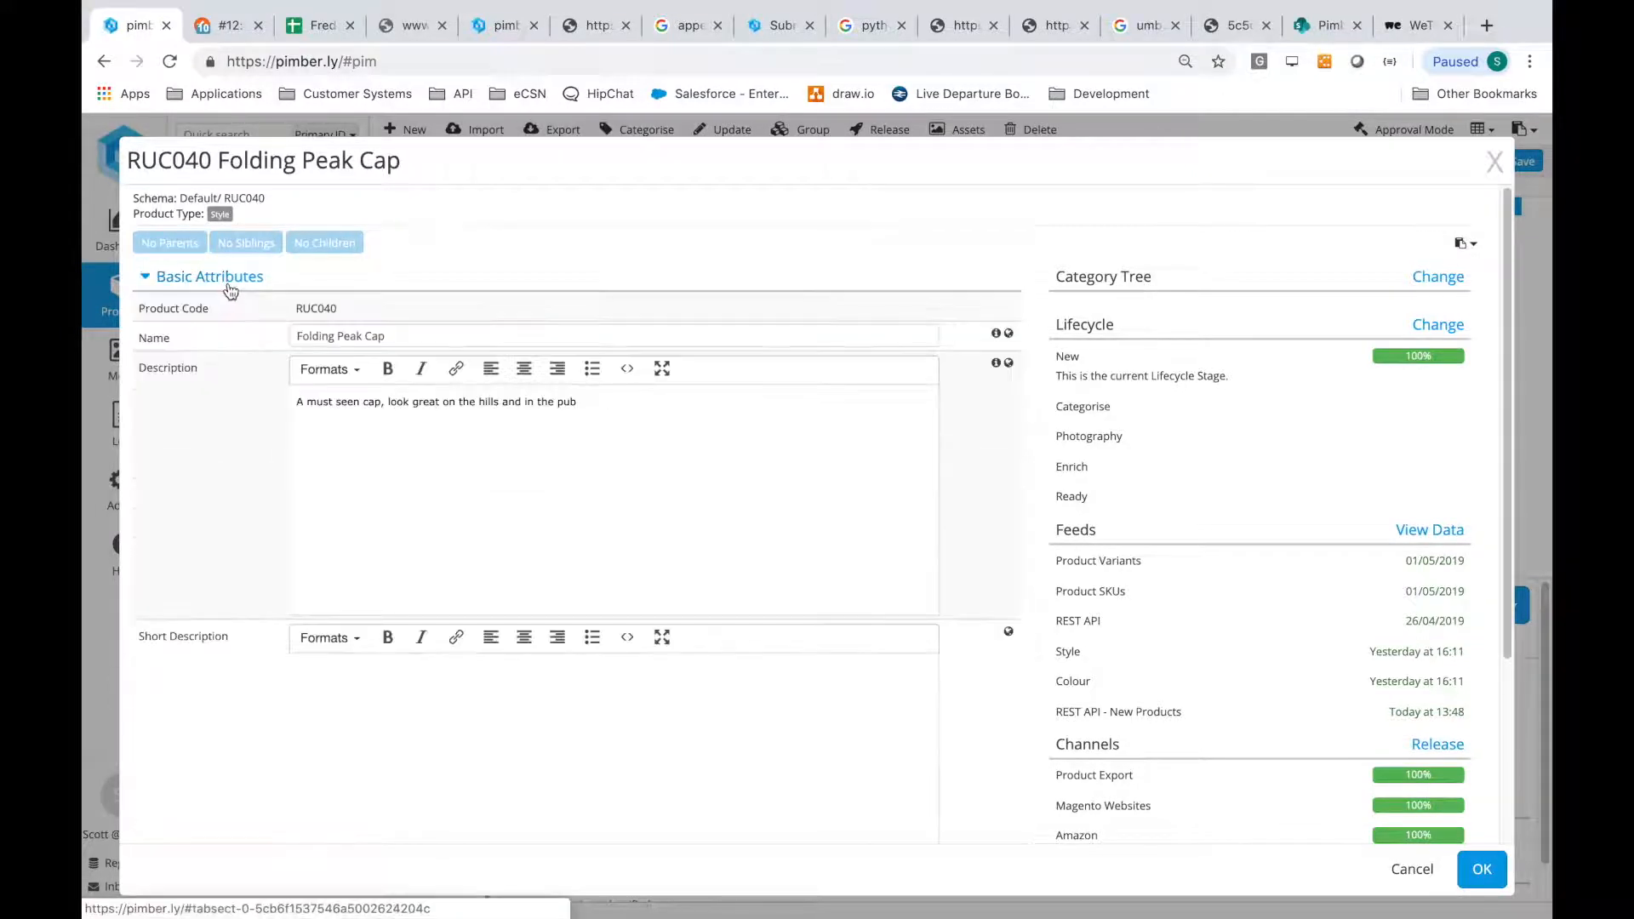